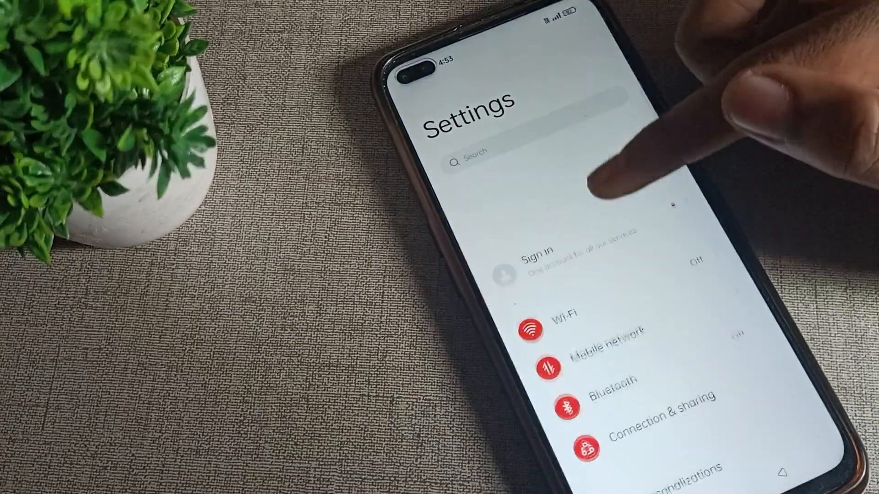
Scroll the Settings list and enter the Sound & vibration page.
{"action": "scroll", "scroll_direction": "down", "scroll_amount": 3}
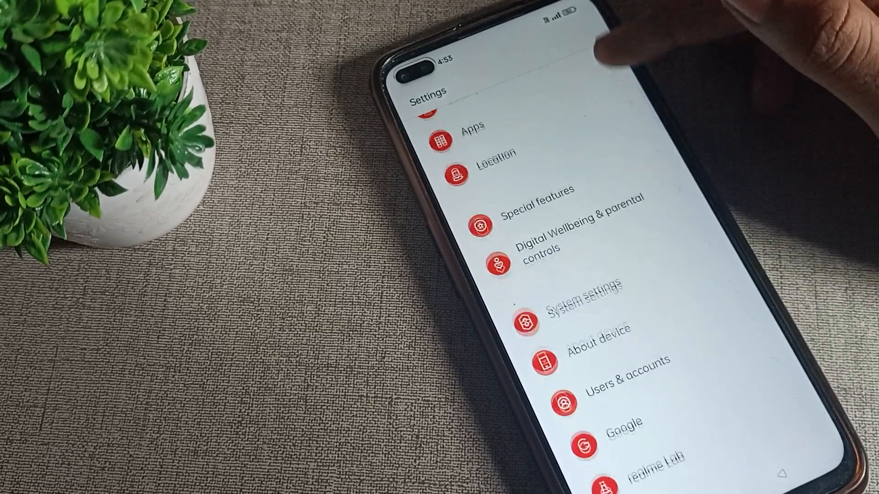
{"action": "scroll", "scroll_direction": "down", "scroll_amount": 3}
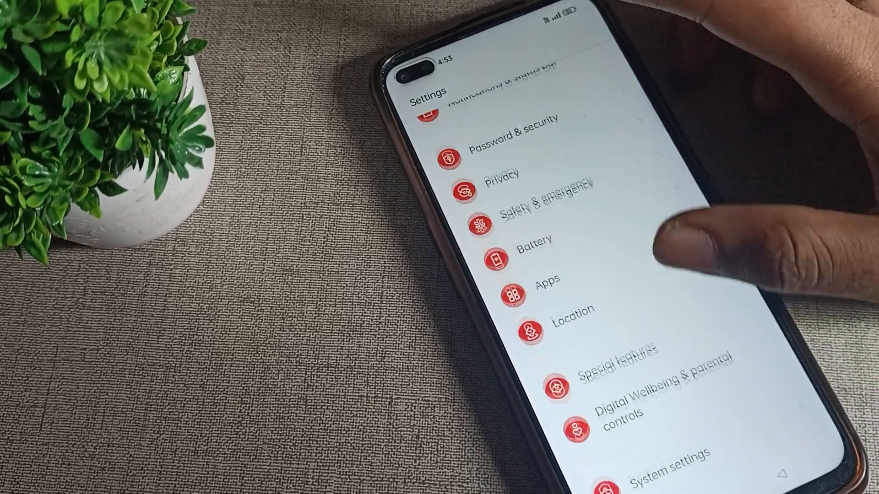
{"action": "scroll", "scroll_direction": "down", "scroll_amount": 3}
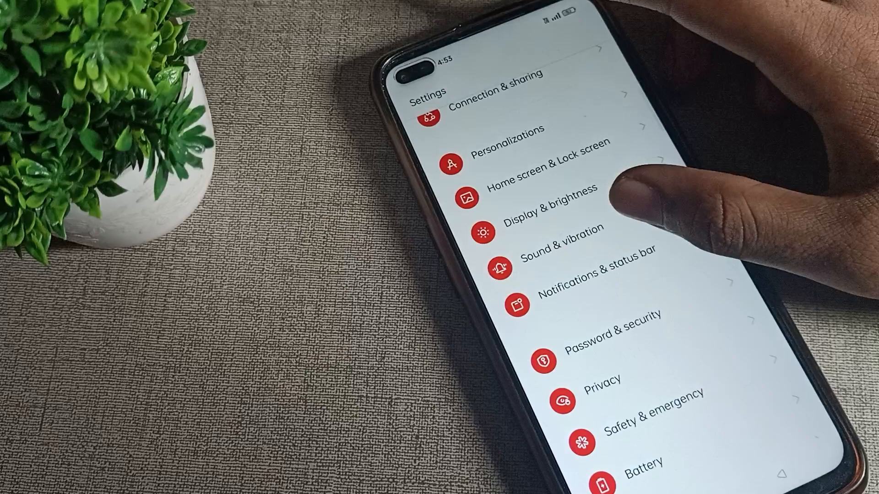
{"action": "left_click", "coordinate": [556, 253]}
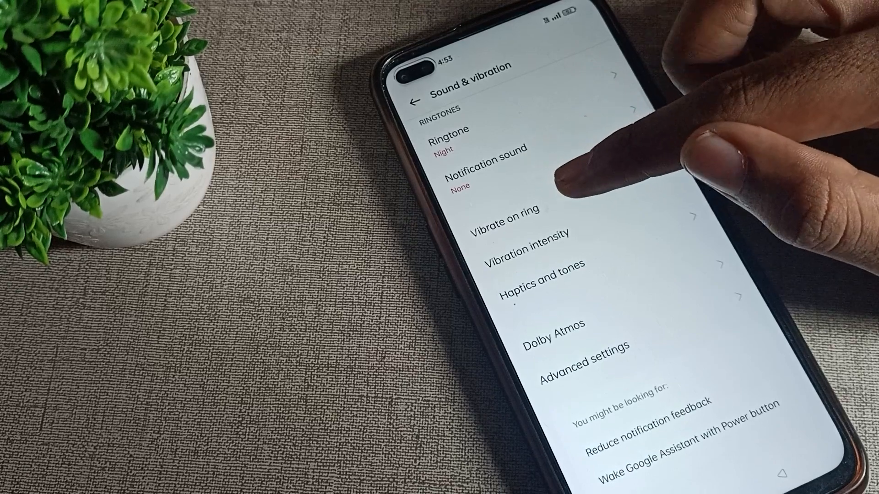
{"action": "scroll", "scroll_direction": "down", "scroll_amount": 3}
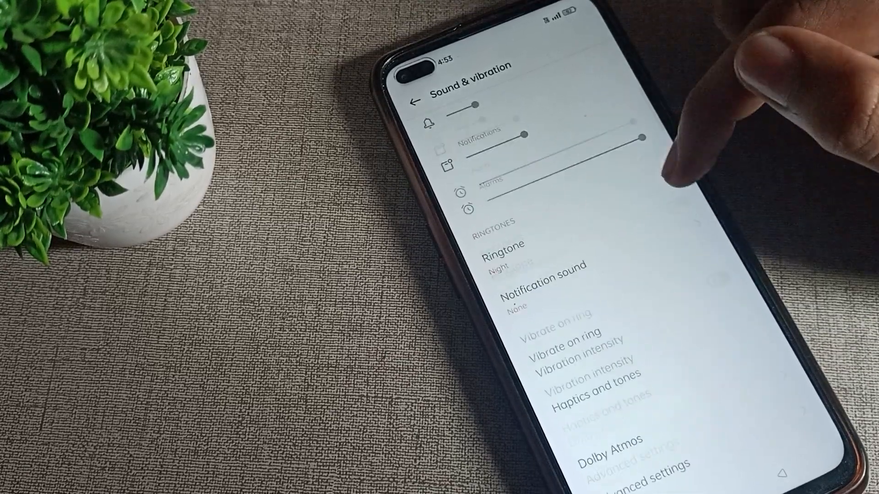
{"action": "scroll", "scroll_direction": "down", "scroll_amount": 3}
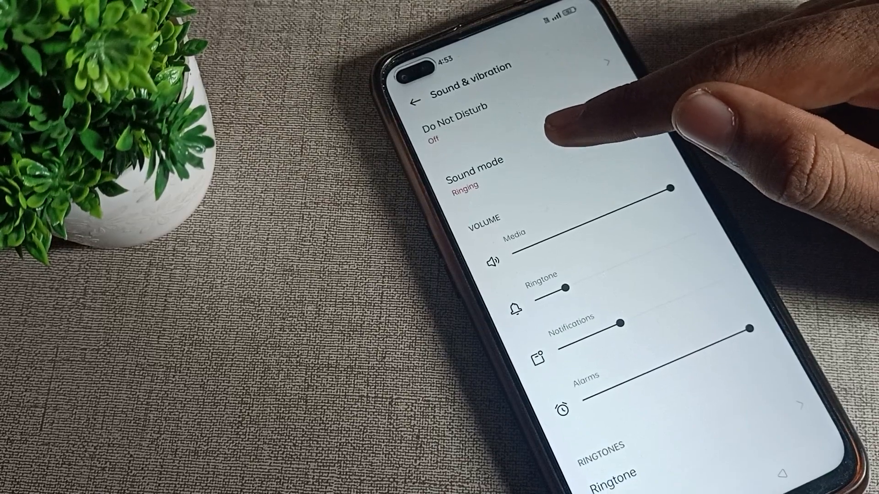
Switch Sound mode from Ringing to Vibrate, leaving ringtone and notification volumes muted.
{"action": "left_click", "coordinate": [472, 171]}
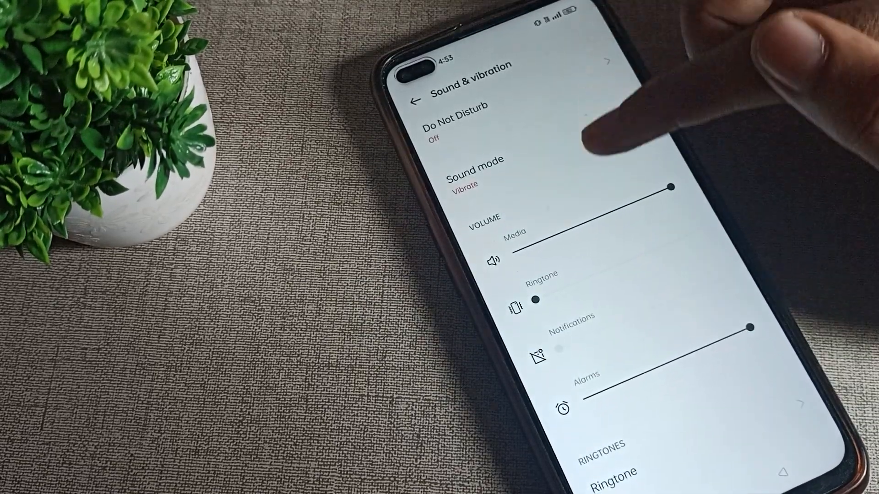
{"action": "scroll", "scroll_direction": "down", "scroll_amount": 3}
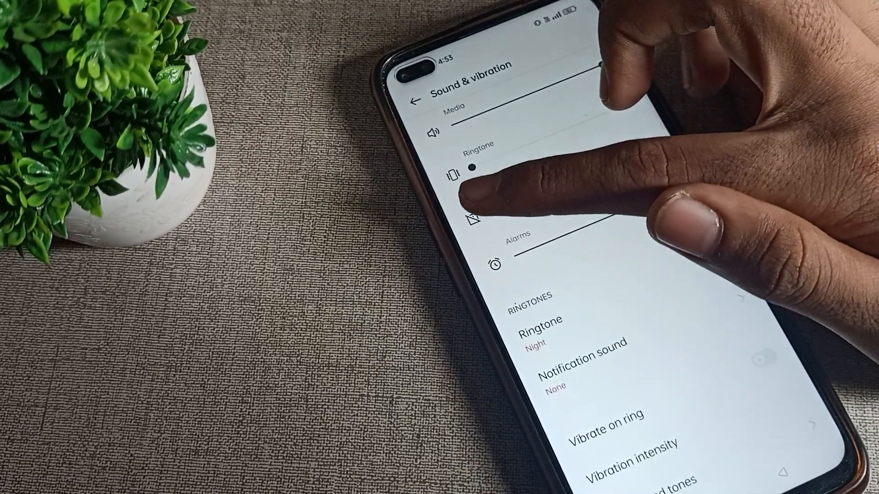